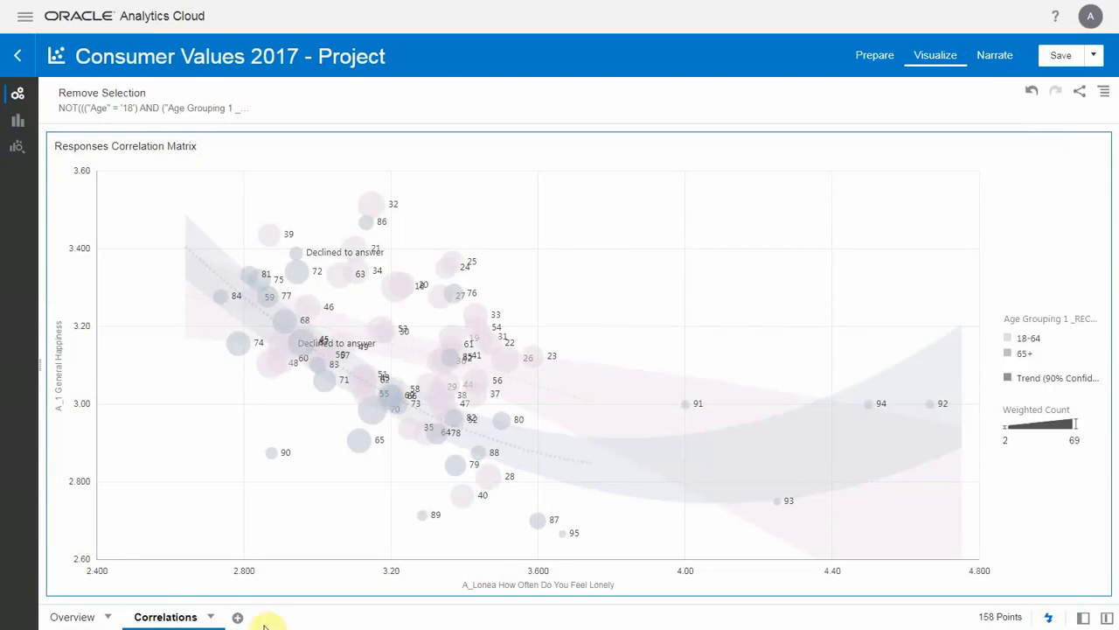
Add a new blank Canvas 5 to the Loneliness Analysis project.
click(234, 616)
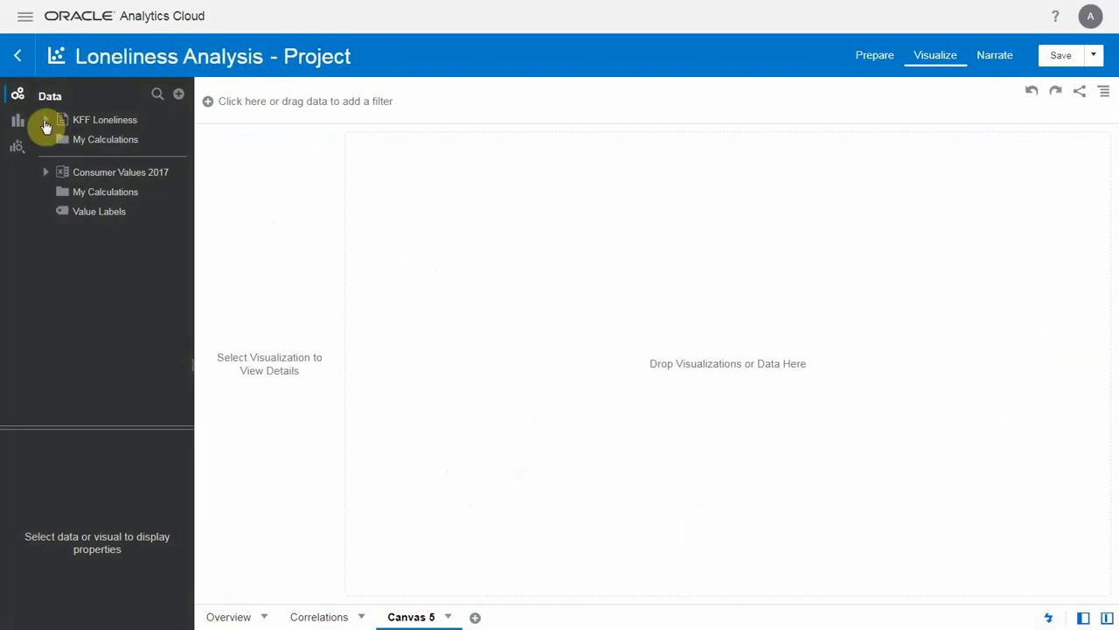
Create a treemap of Weighted Count by Age Grouping 3, coloured by Lonea How Often Do You Feel Lonely.
click(46, 119)
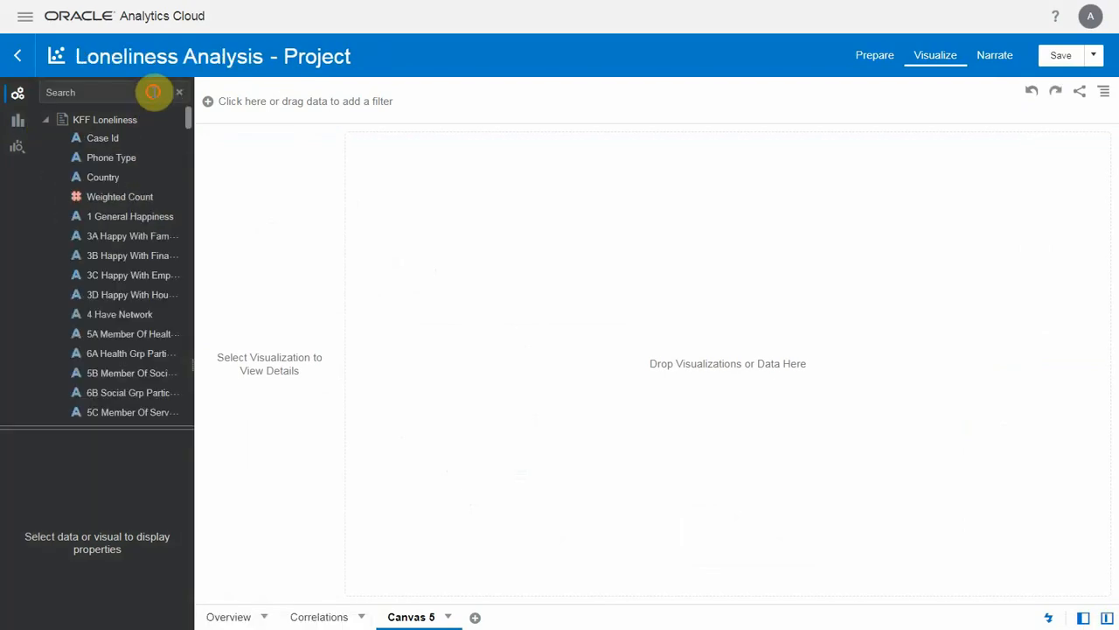
text(group)
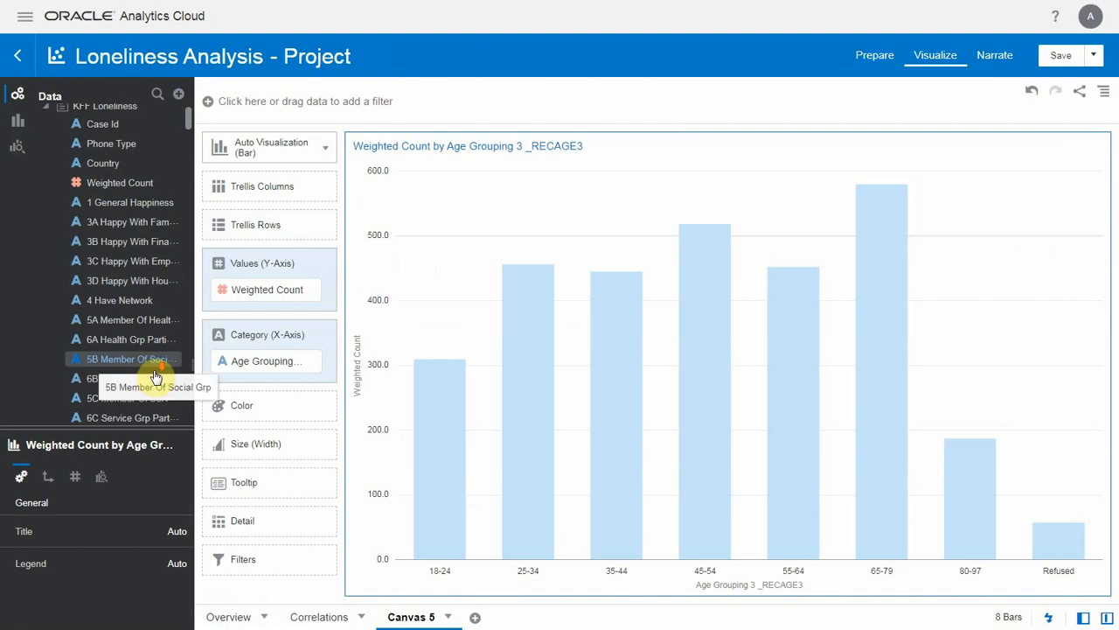
click(122, 375)
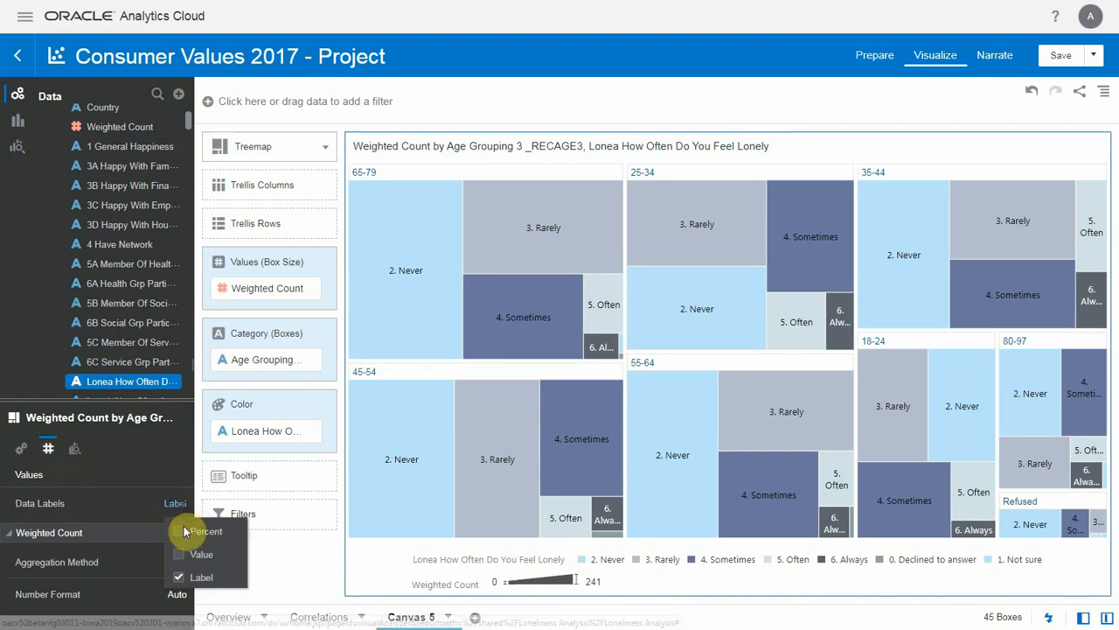
Label the treemap with Percent data labels calculated as Percent of Group.
click(186, 532)
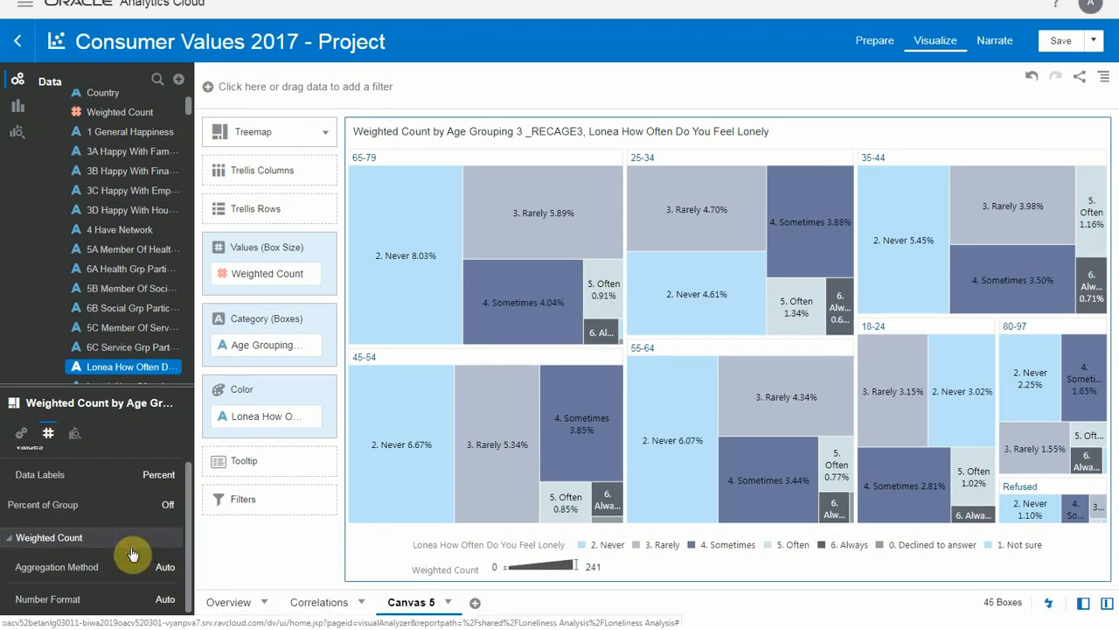
click(167, 504)
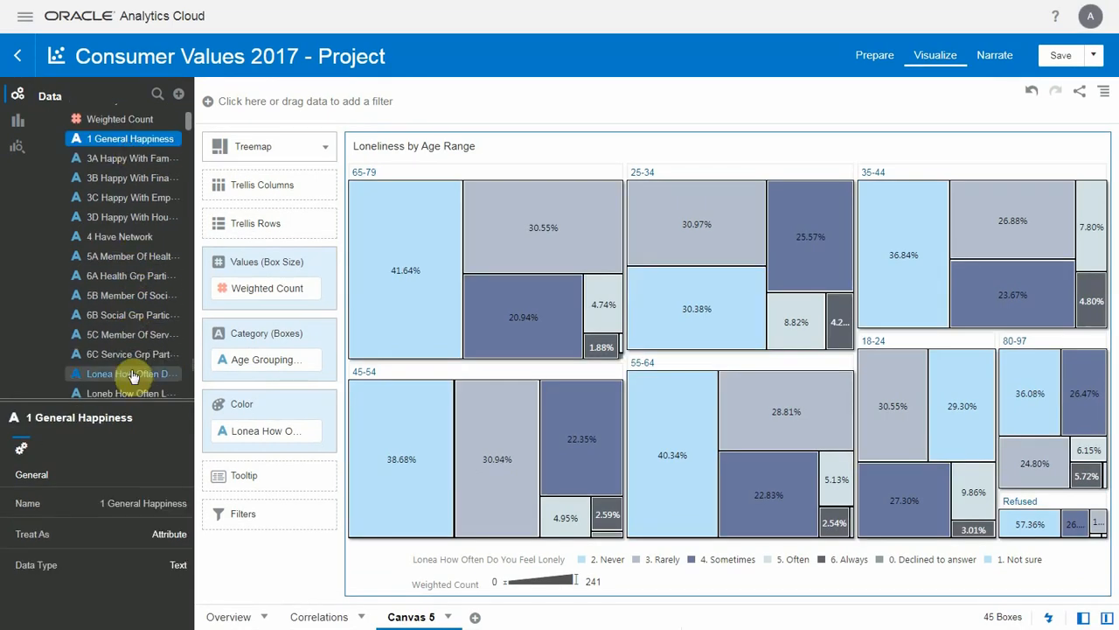
Create a horizontal stacked bar chart of Weighted Count by 1 General Happiness and Lonea.
click(121, 118)
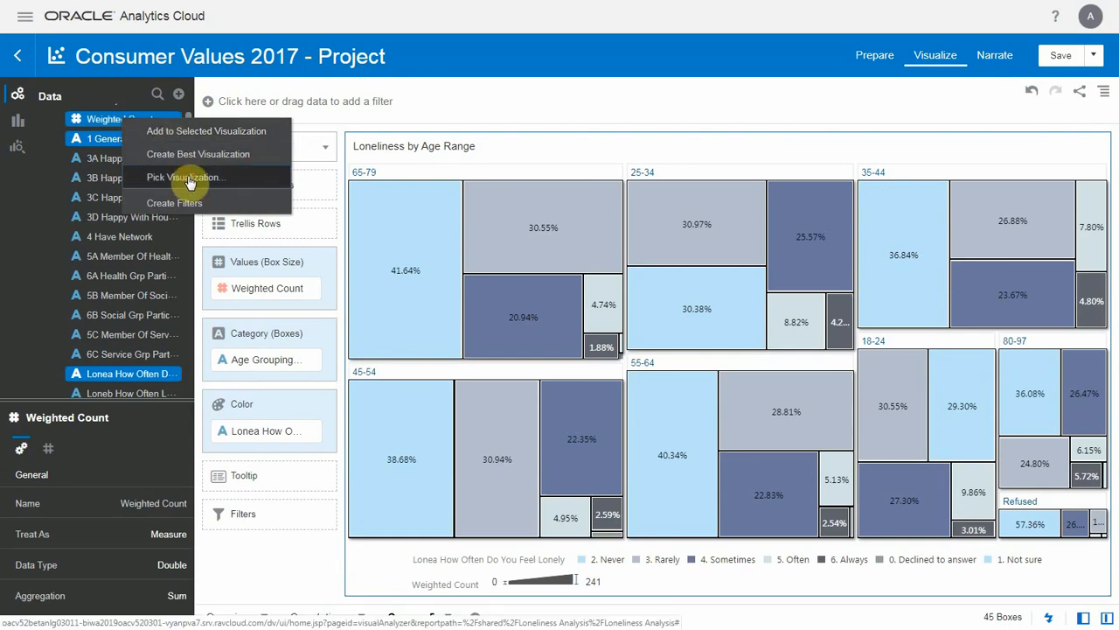
click(186, 178)
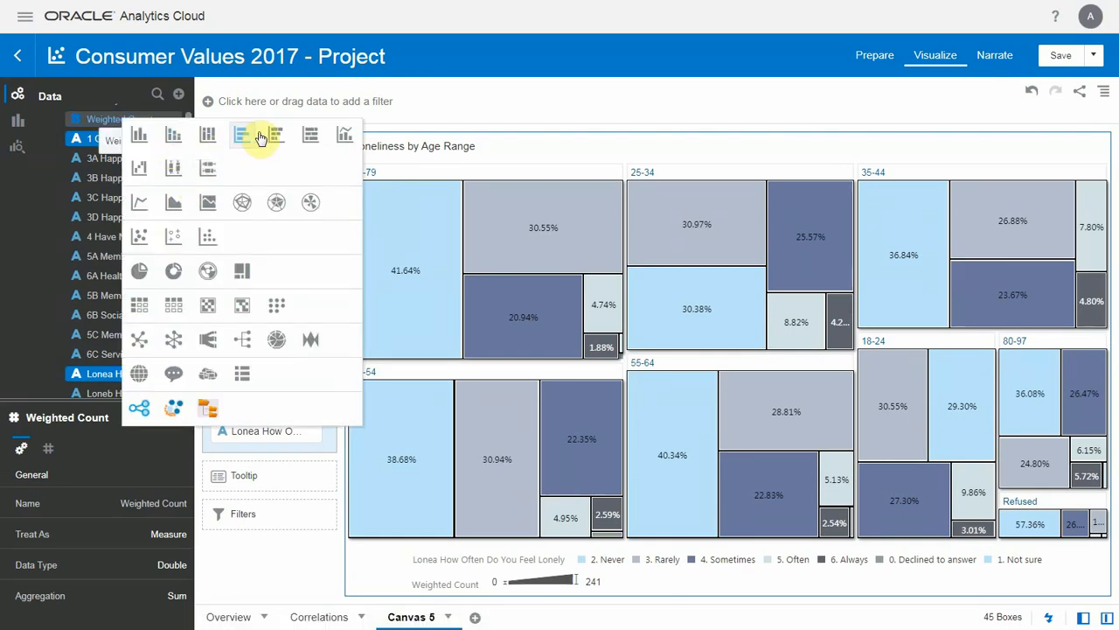
click(241, 135)
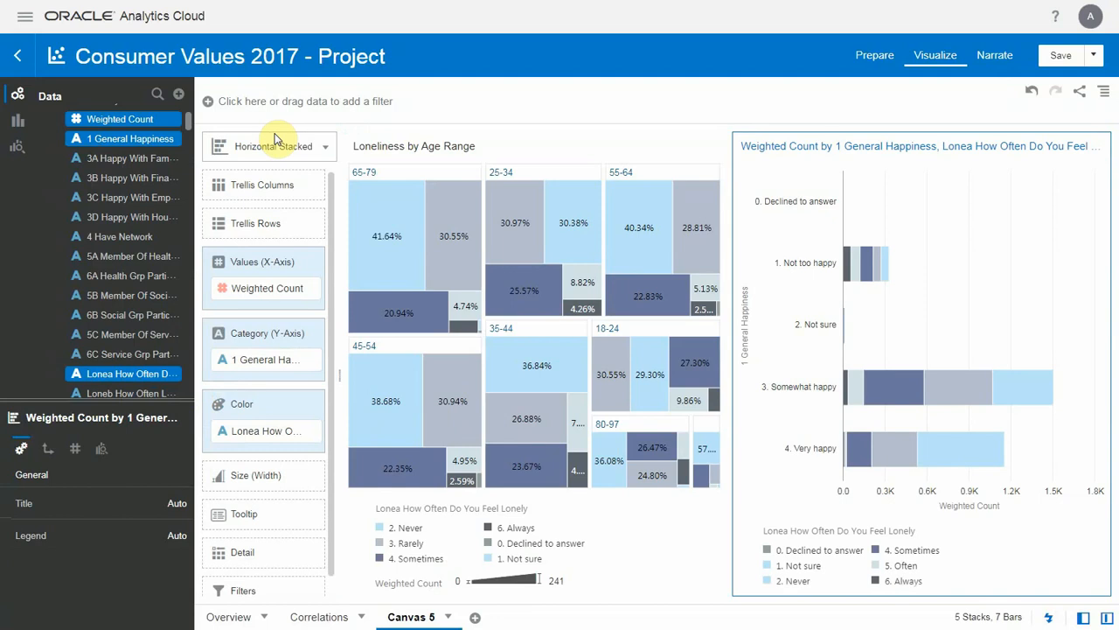
mouse_move(766, 147)
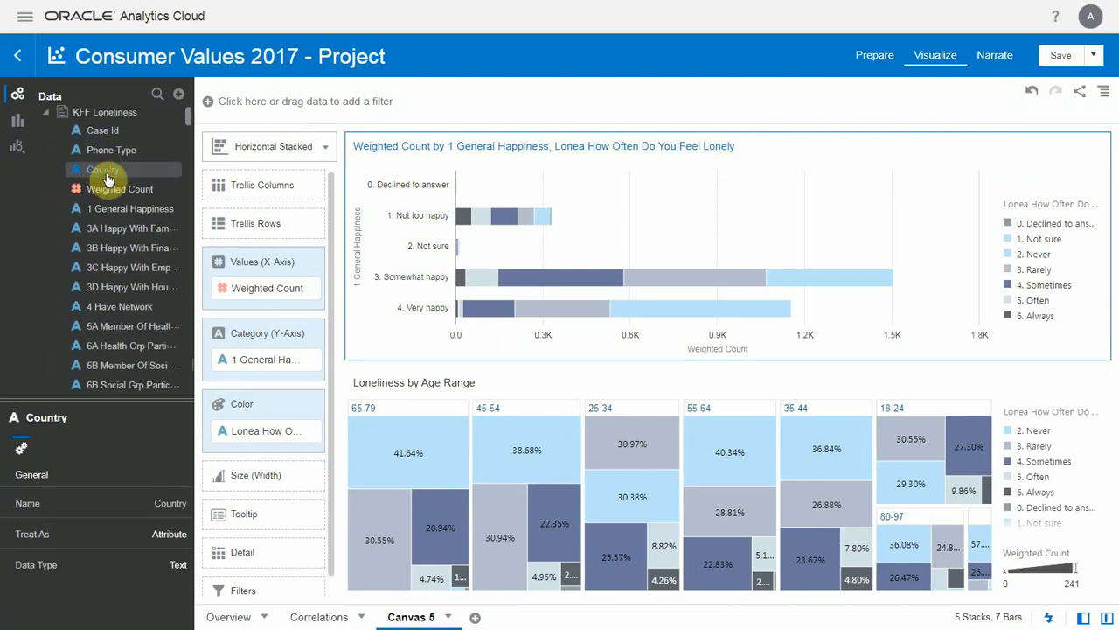
Trellis the bar chart by Country and exclude the Declined to answer and Not sure happiness values.
drag(102, 168, 262, 201)
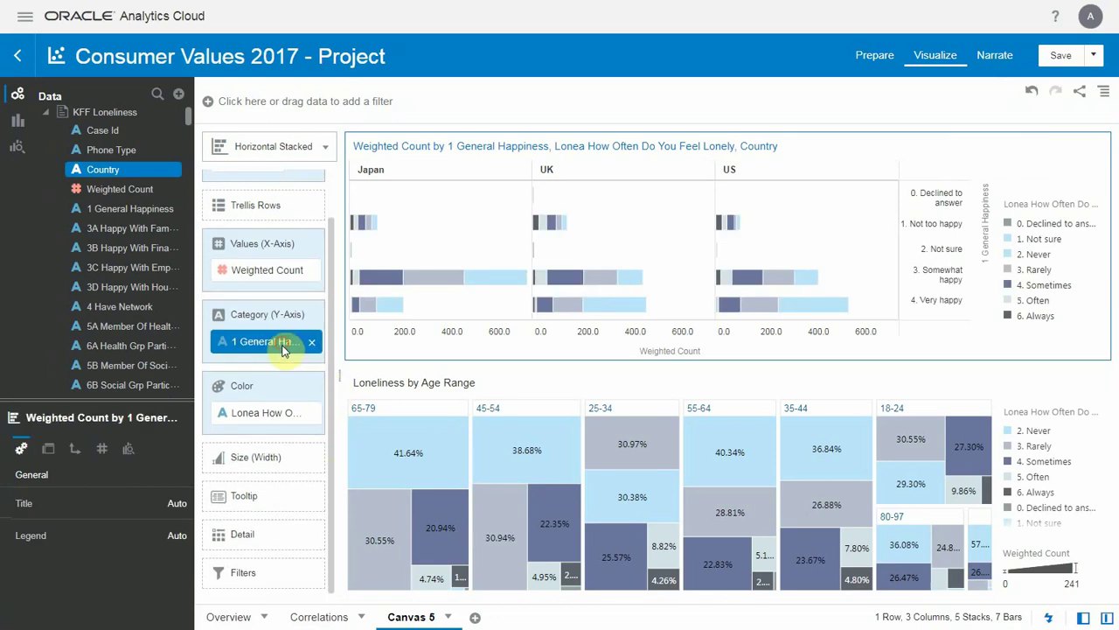
click(259, 341)
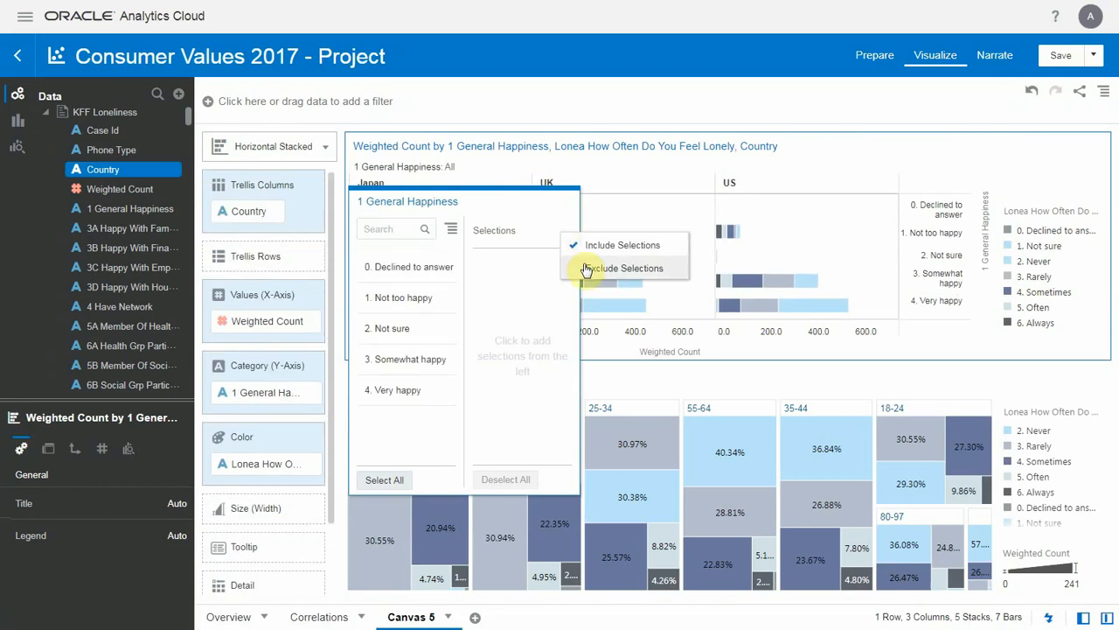
click(624, 268)
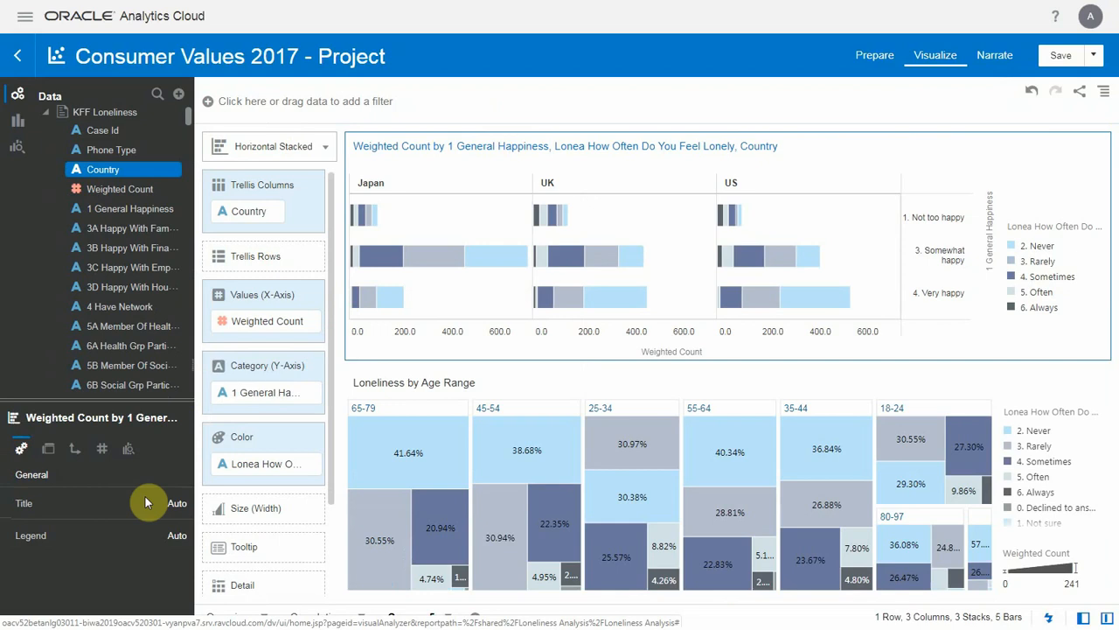
Set the bar chart's custom title to 'Loneliness vs Happiness by Country'.
click(174, 504)
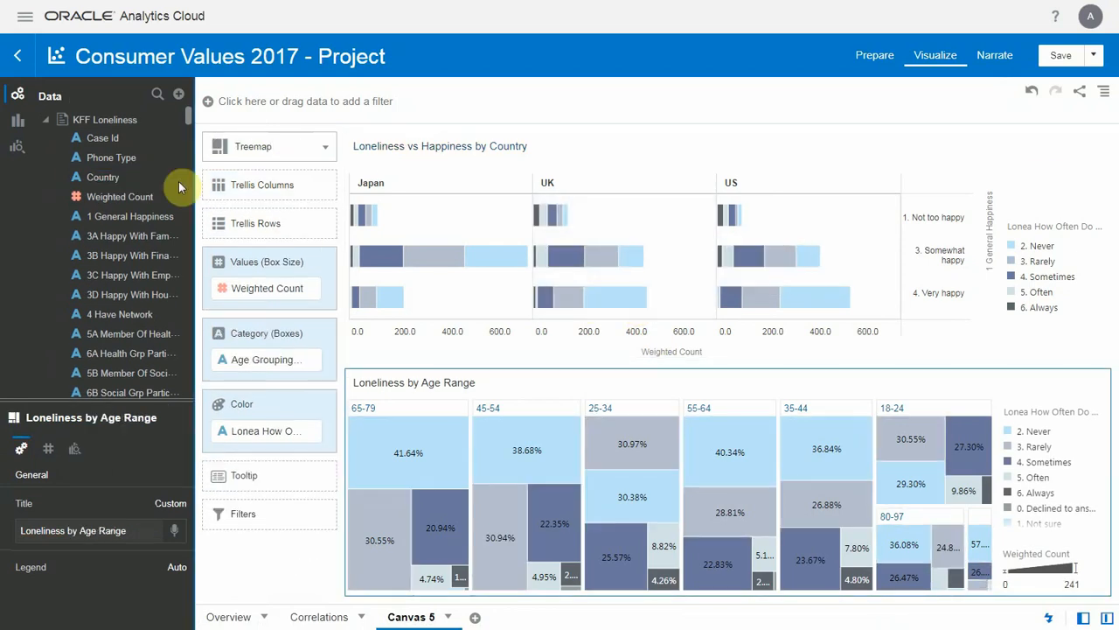
right_click(119, 196)
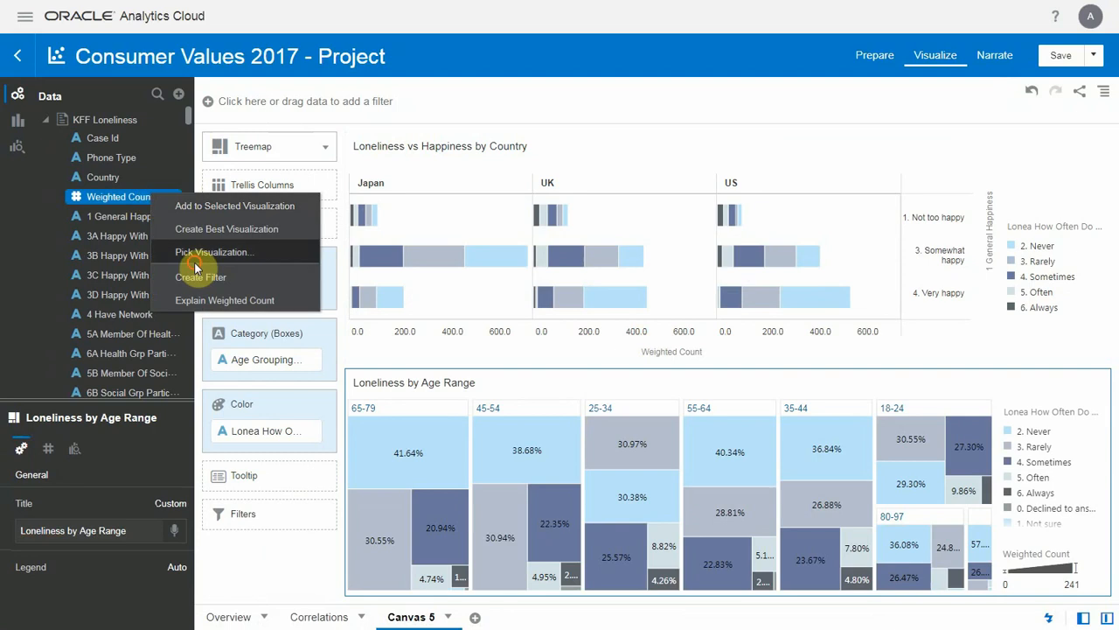
Add a Tile visualization of total Weighted Count (3.0K) beside the bar chart.
click(214, 252)
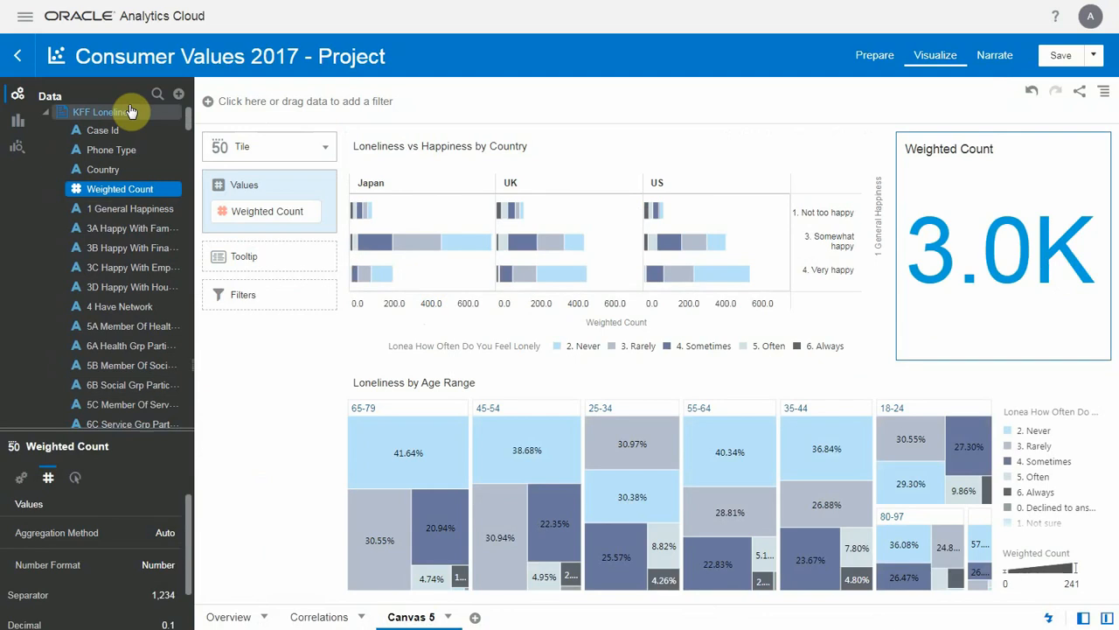
click(157, 93)
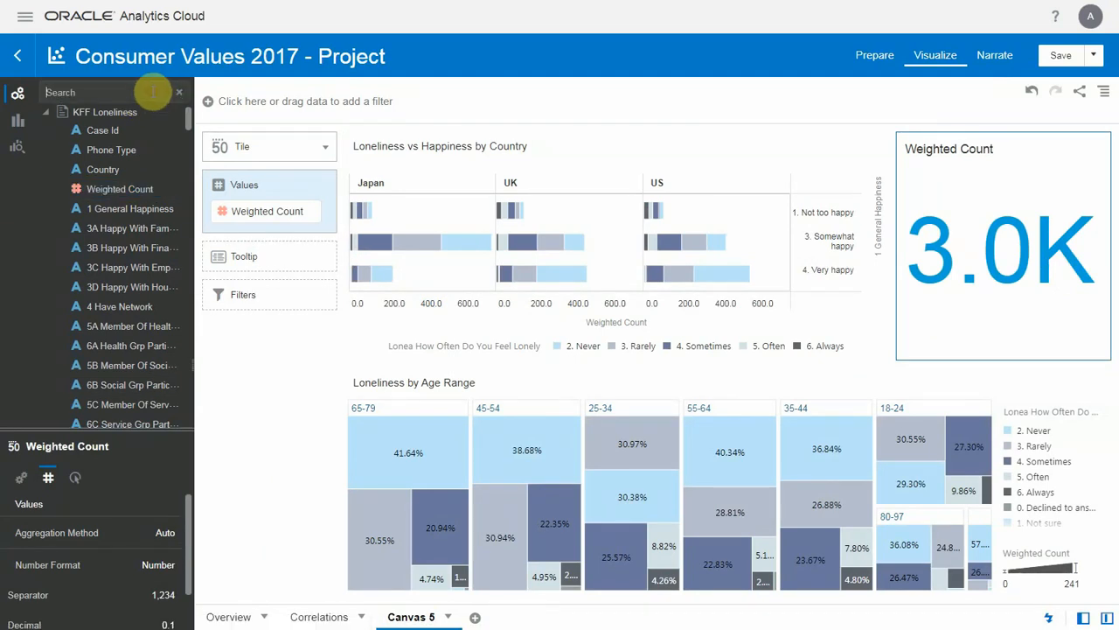
Filter the canvas on Area You Live In Us _USR to Urban only, bringing the tile to 1.0K.
text(area)
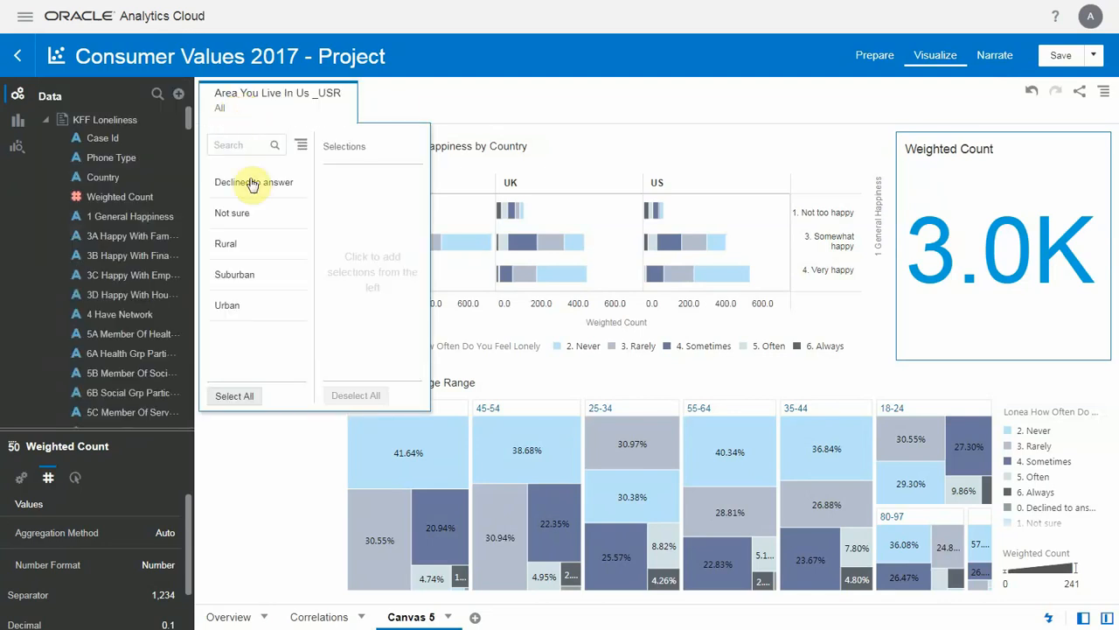
click(225, 243)
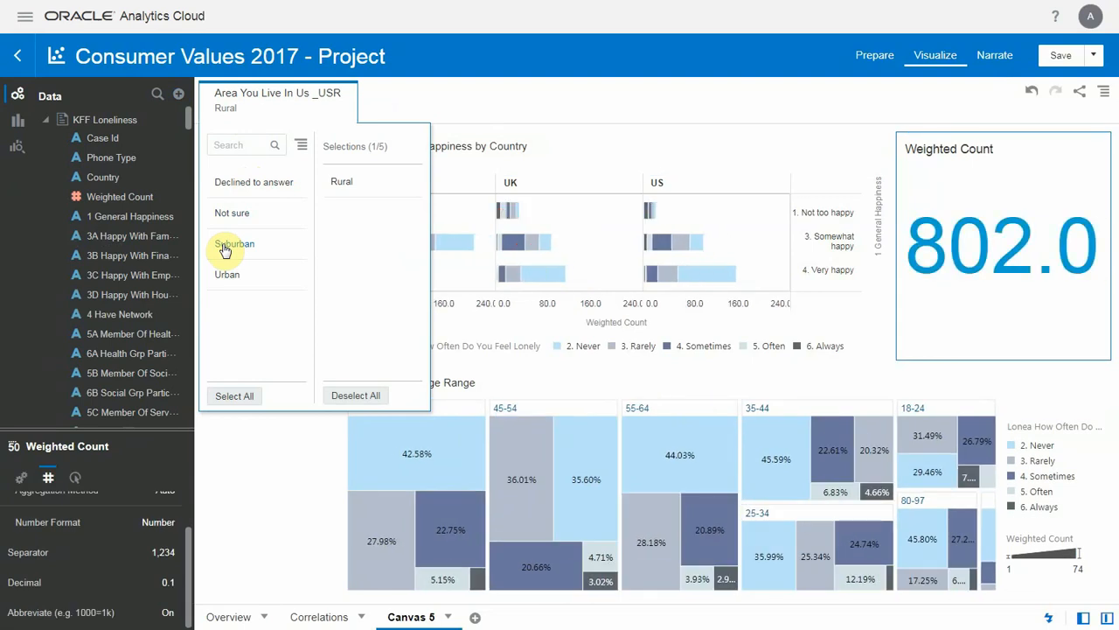
click(234, 243)
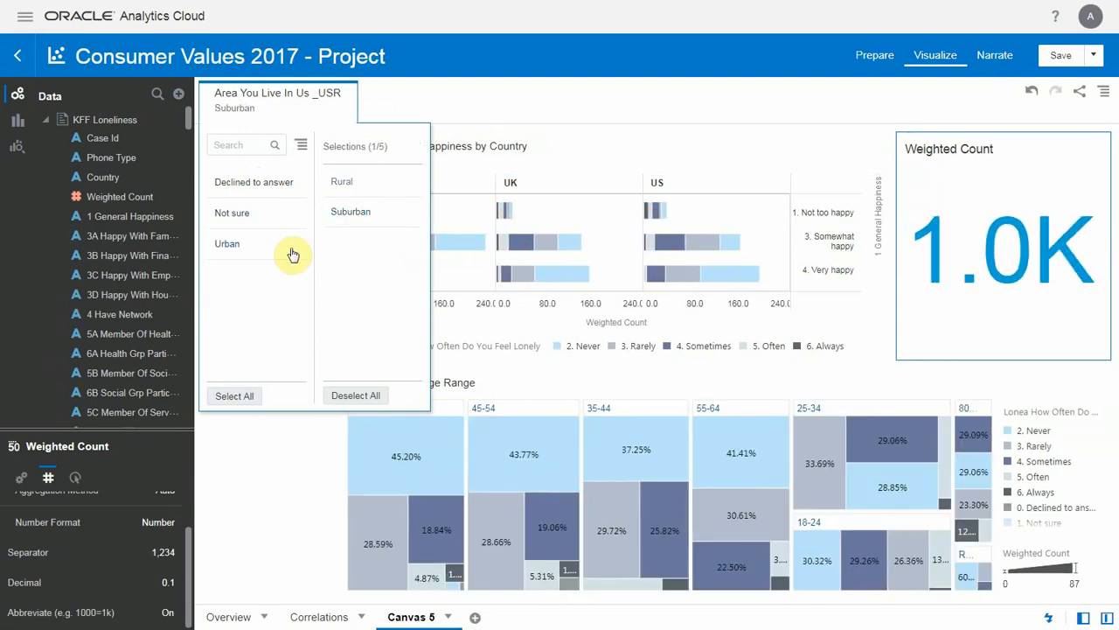
click(227, 245)
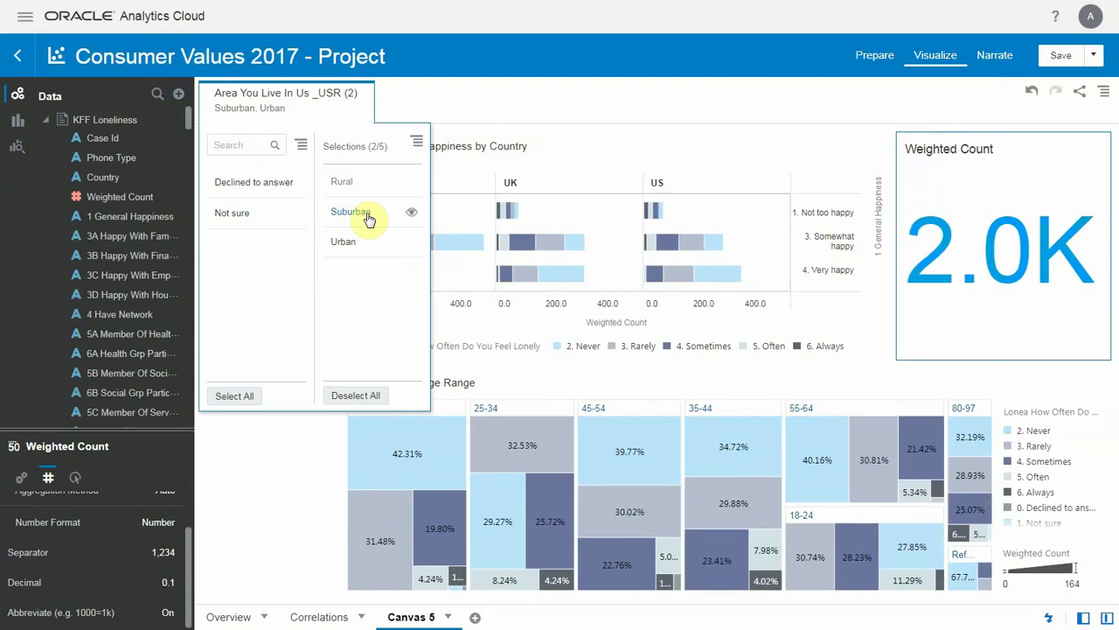
click(357, 210)
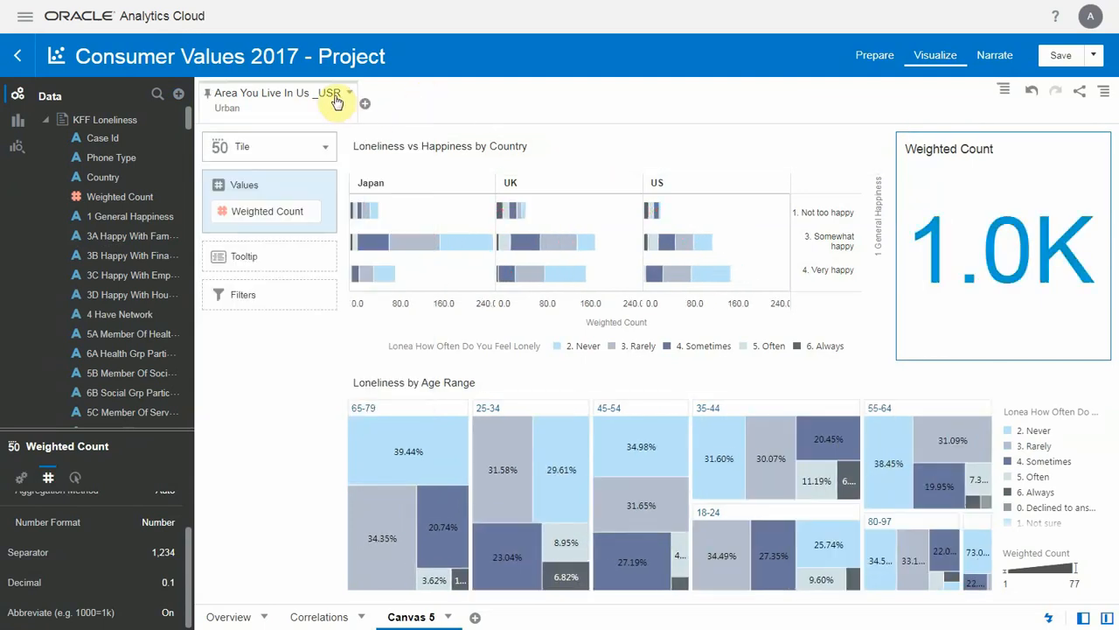
click(349, 93)
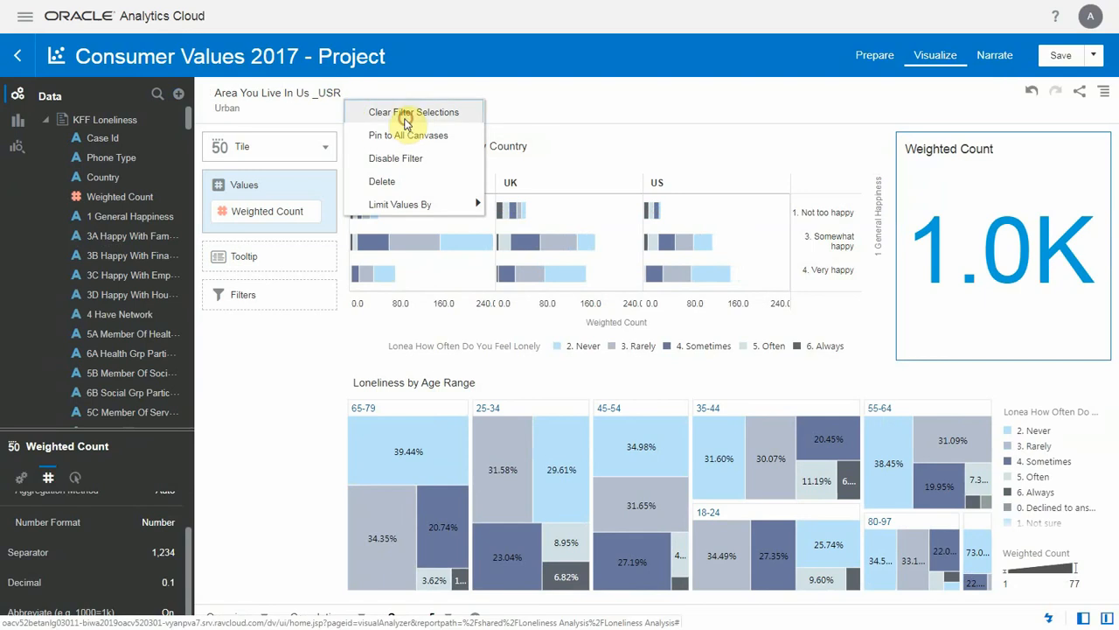